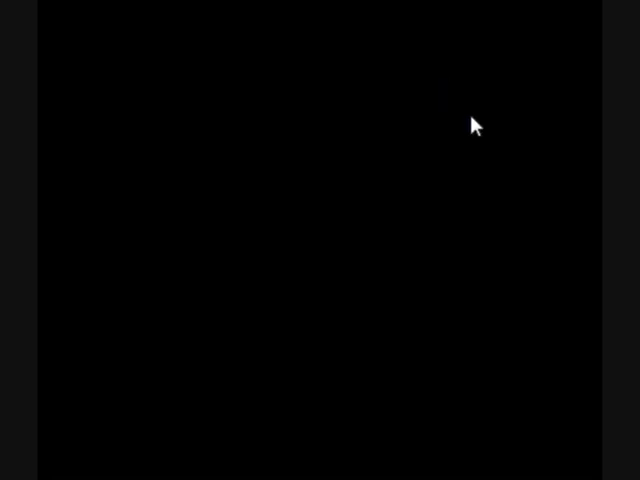
pyautogui.moveTo(280, 324)
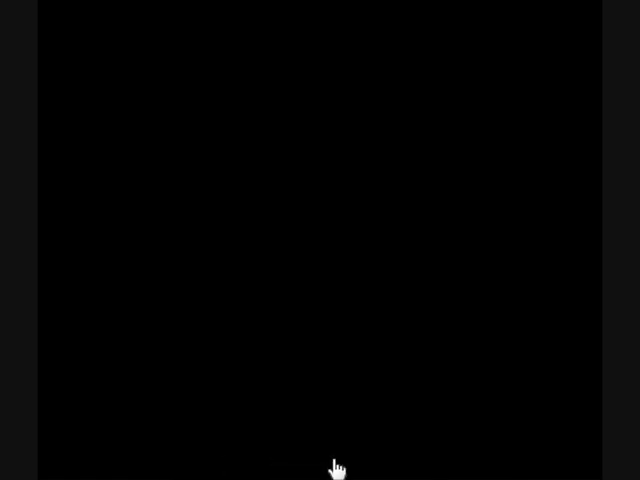
pyautogui.moveTo(80, 460)
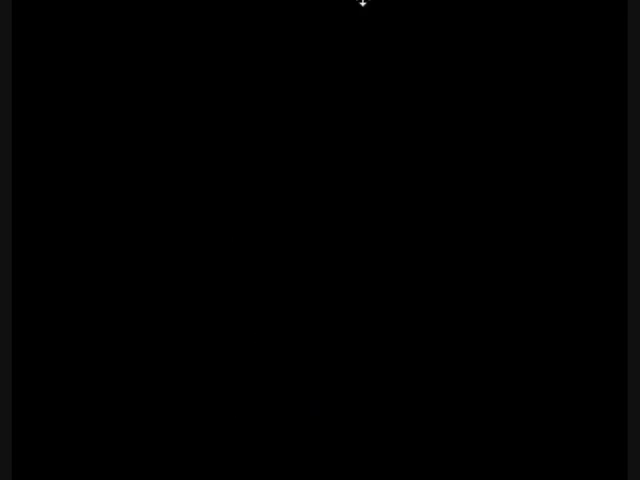
pyautogui.moveTo(376, 32)
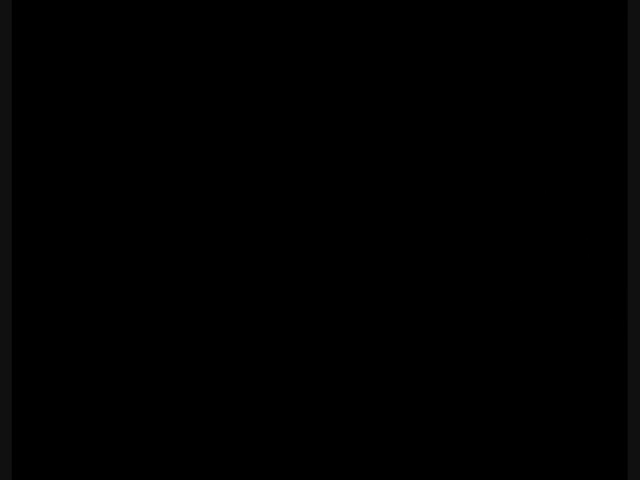
pyautogui.moveTo(460, 434)
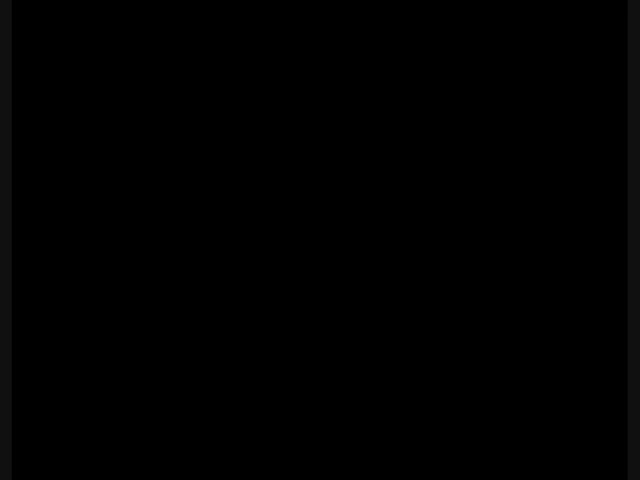
pyautogui.moveTo(344, 8)
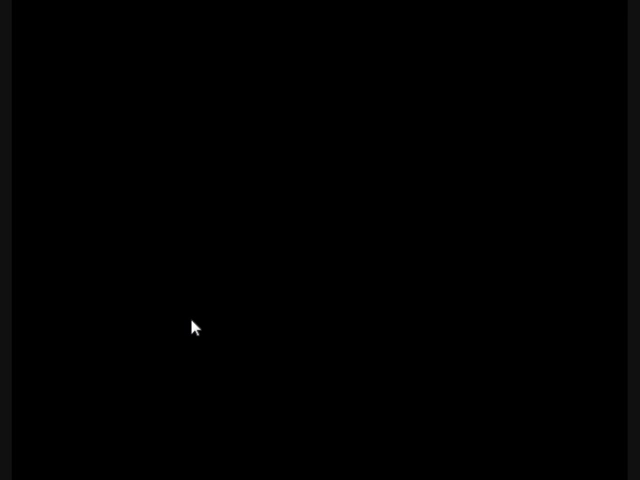
pyautogui.moveTo(160, 312)
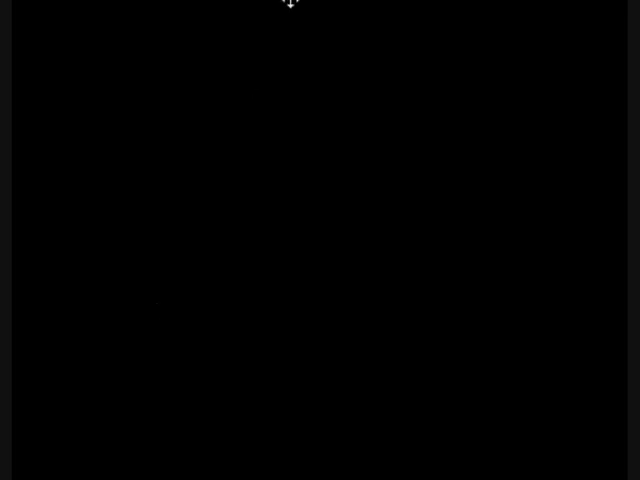
pyautogui.moveTo(568, 4)
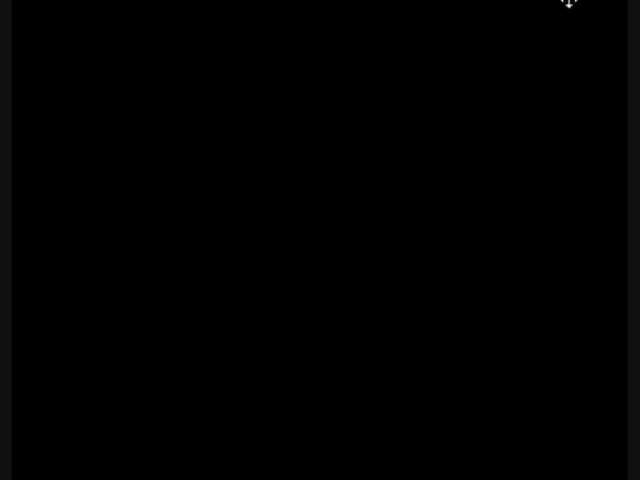
pyautogui.moveTo(24, 88)
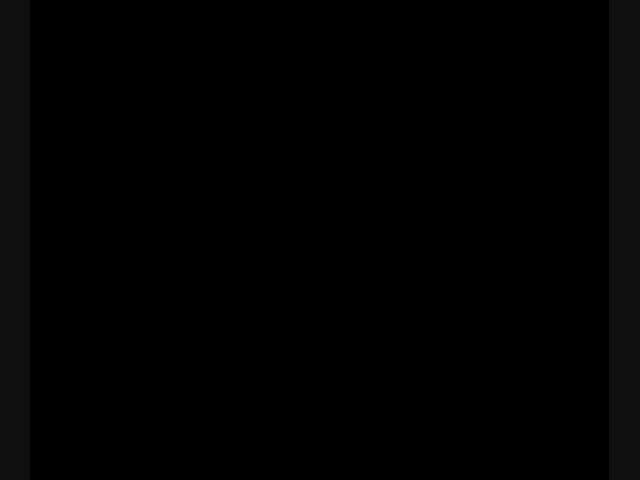
pyautogui.moveTo(162, 128)
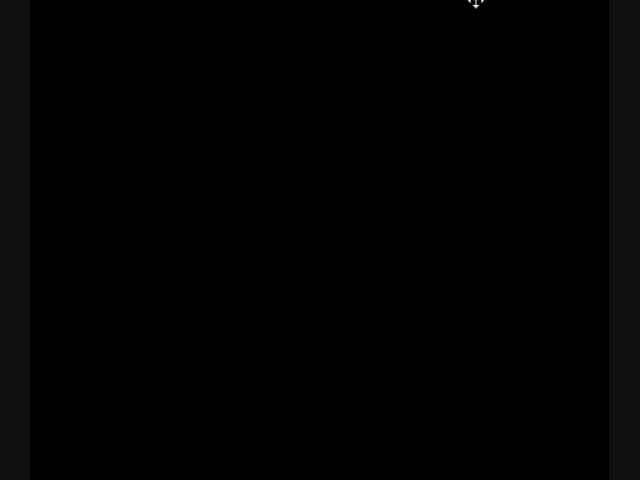
pyautogui.moveTo(564, 424)
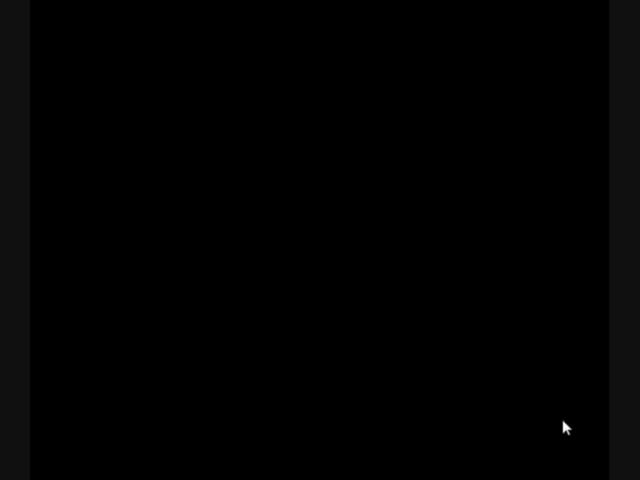
pyautogui.moveTo(558, 84)
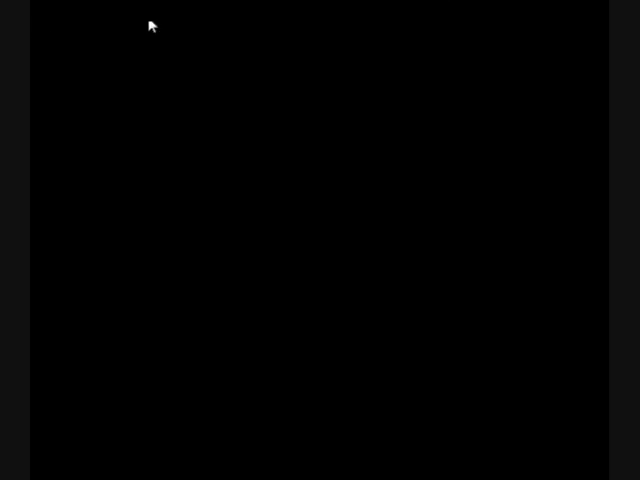
pyautogui.moveTo(484, 278)
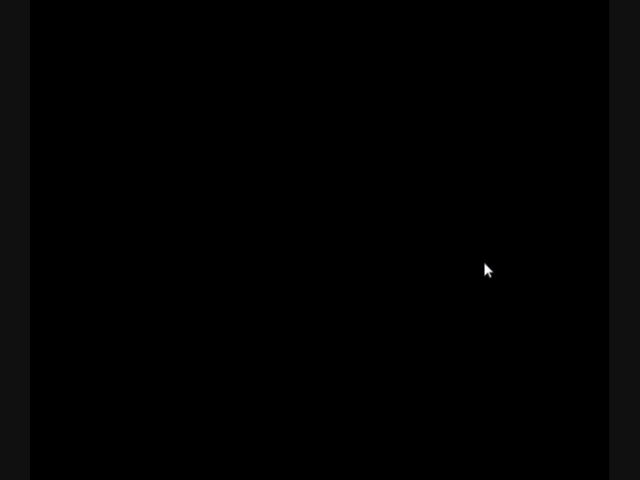
pyautogui.moveTo(492, 264)
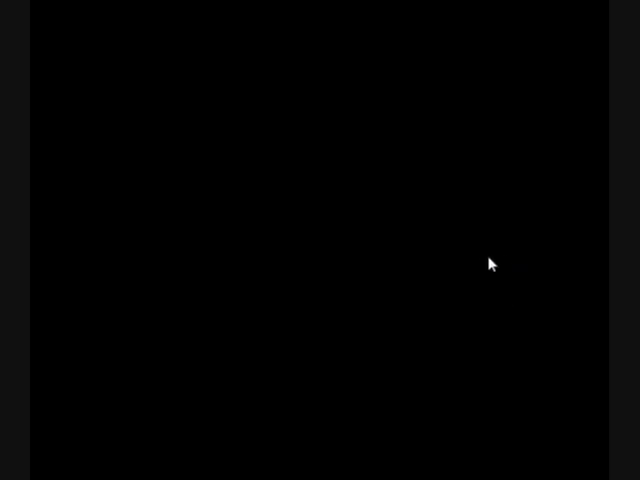
pyautogui.moveTo(490, 292)
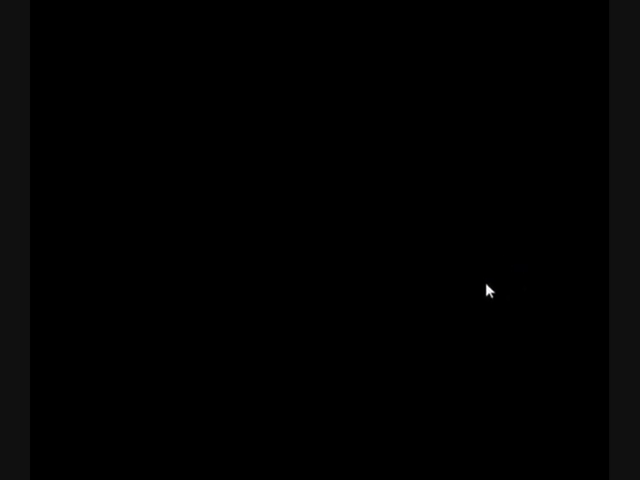